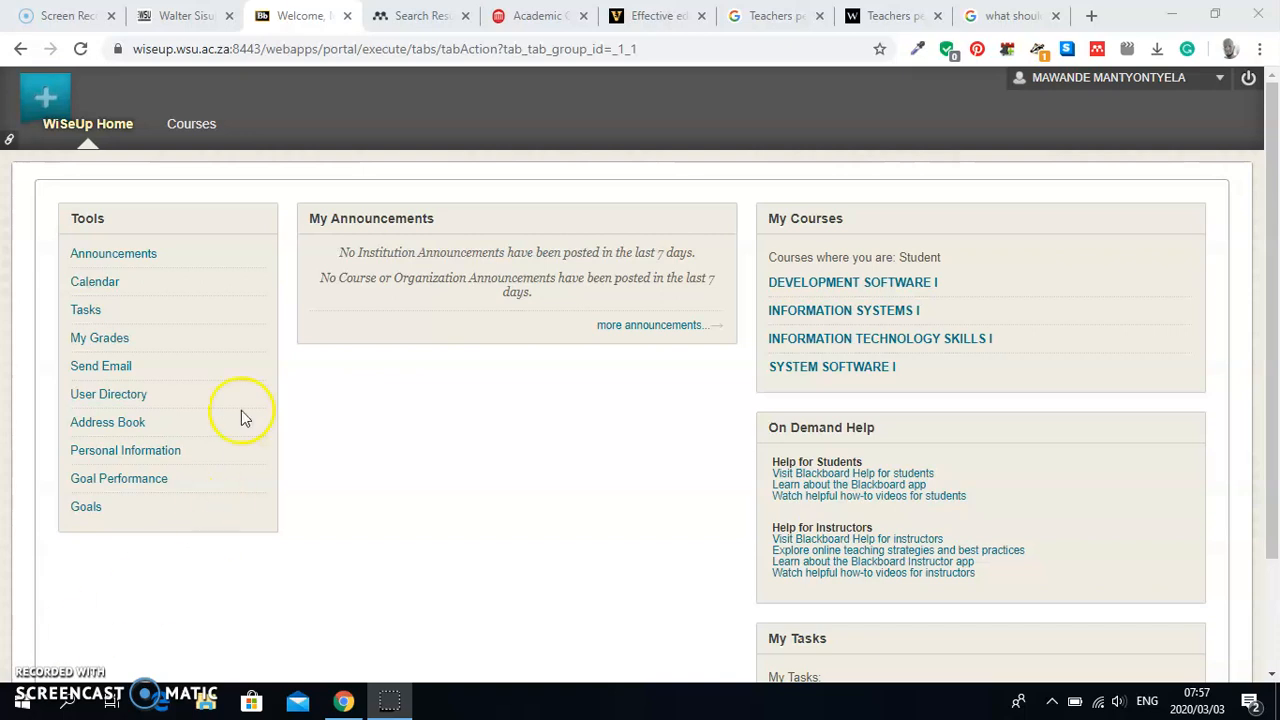
pyautogui.moveTo(52, 96)
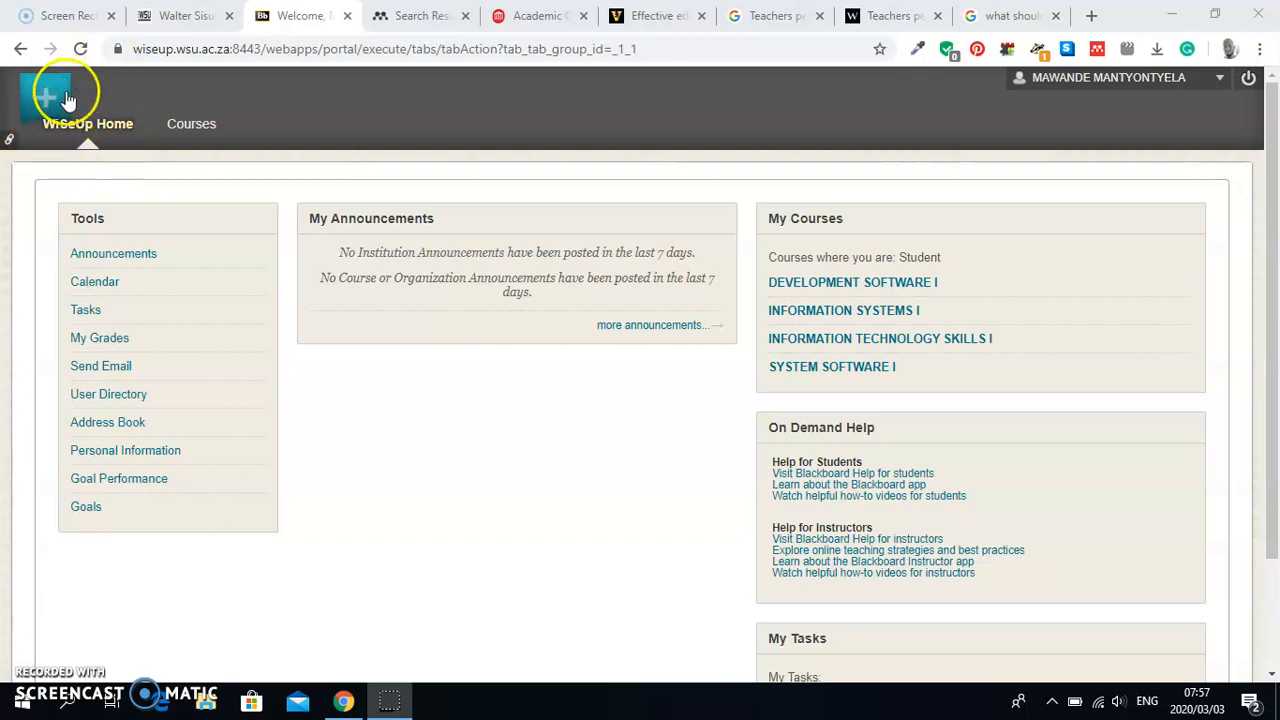
pyautogui.moveTo(236, 144)
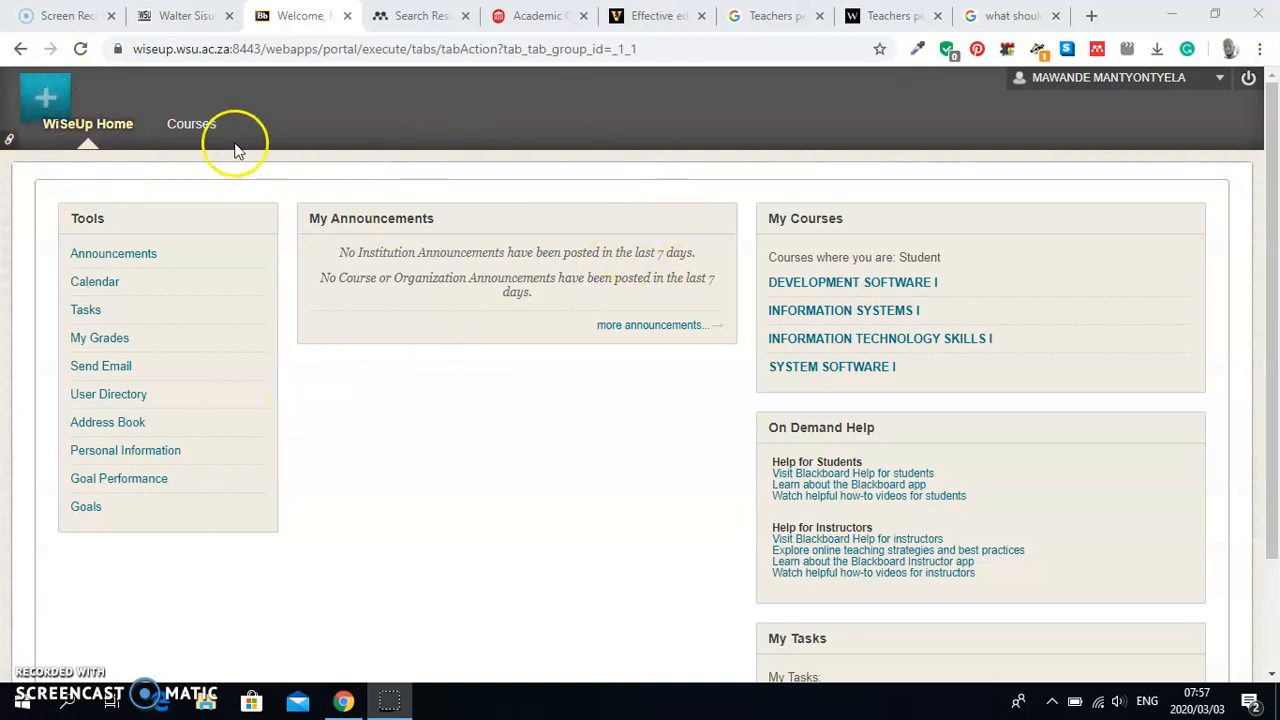
pyautogui.moveTo(190, 124)
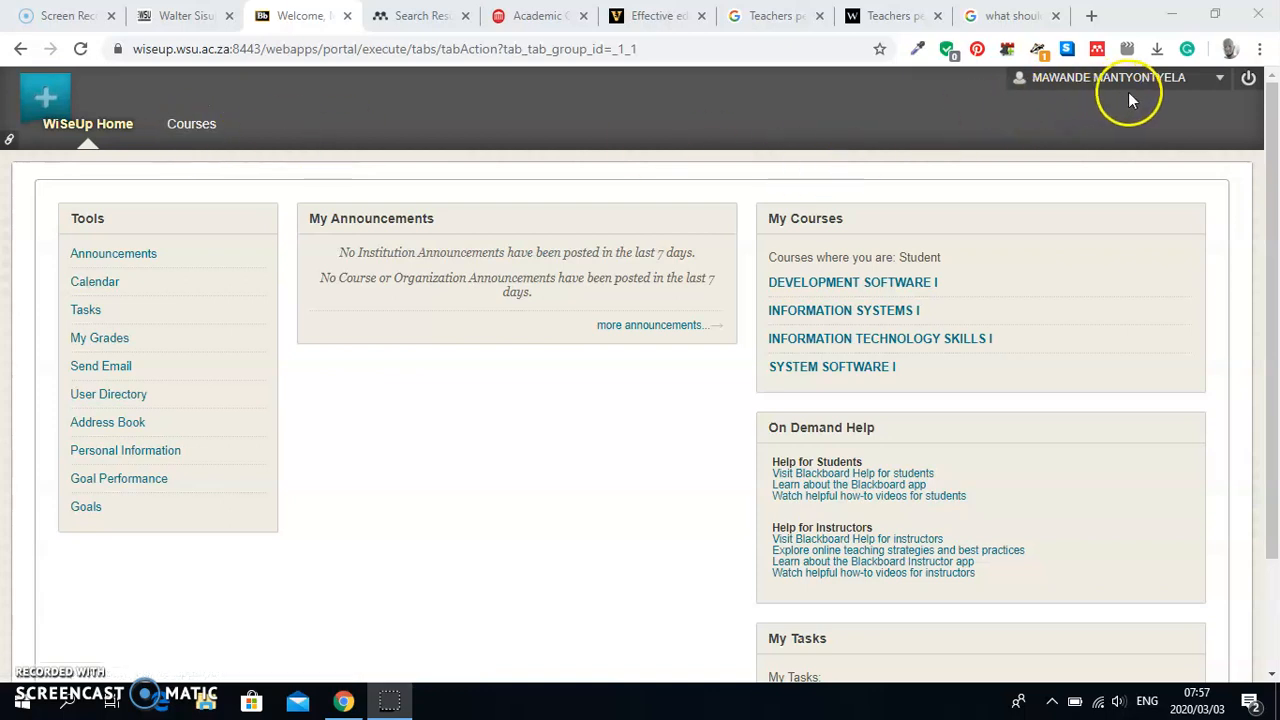
pyautogui.moveTo(1248, 78)
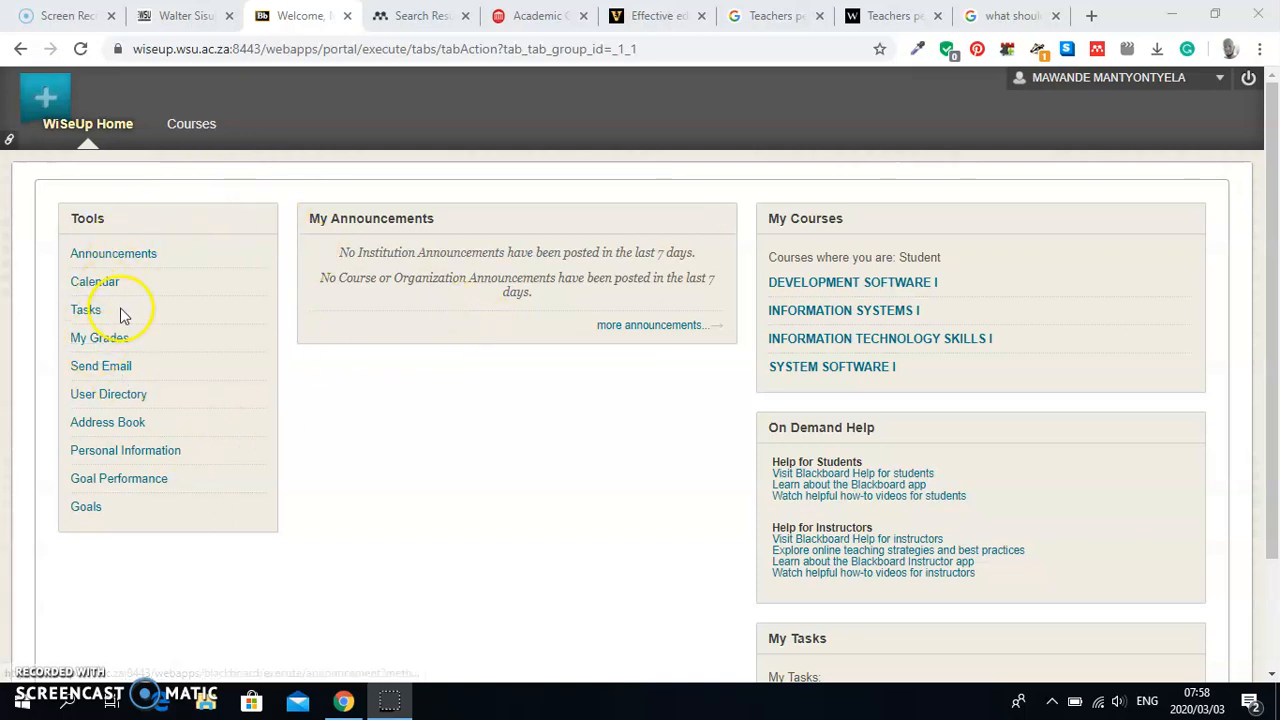
pyautogui.moveTo(76, 238)
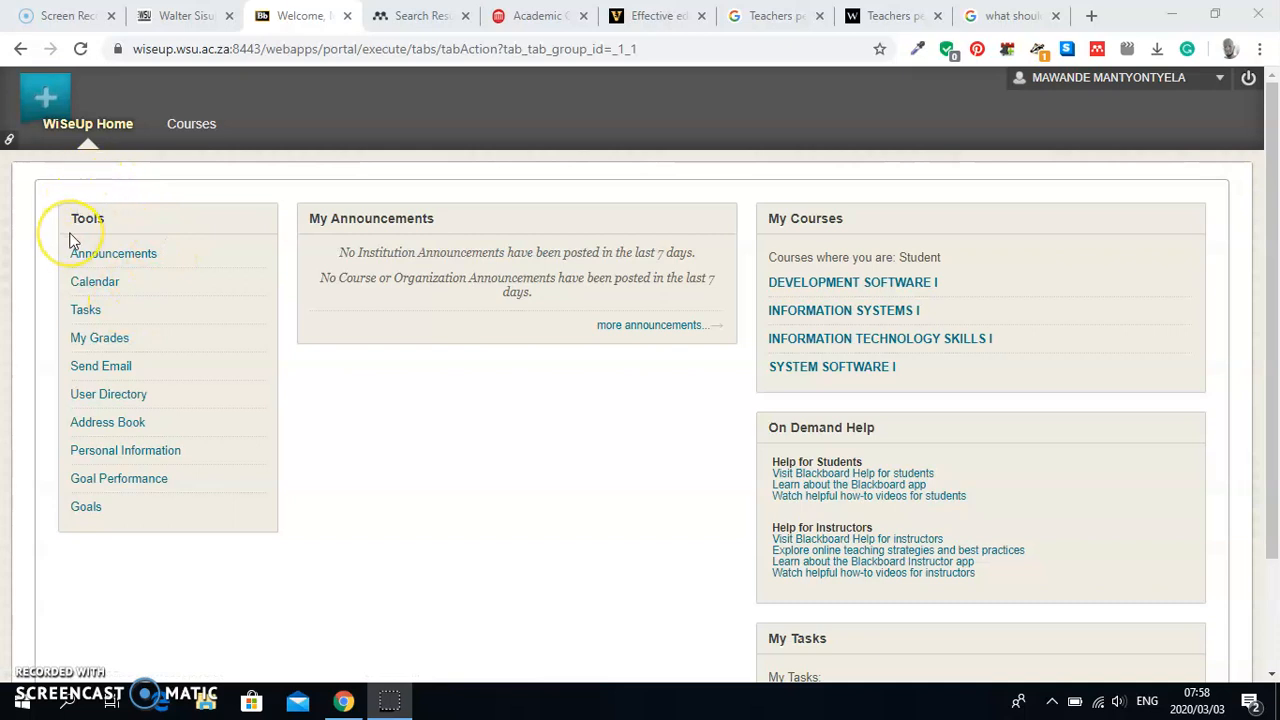
pyautogui.moveTo(400, 238)
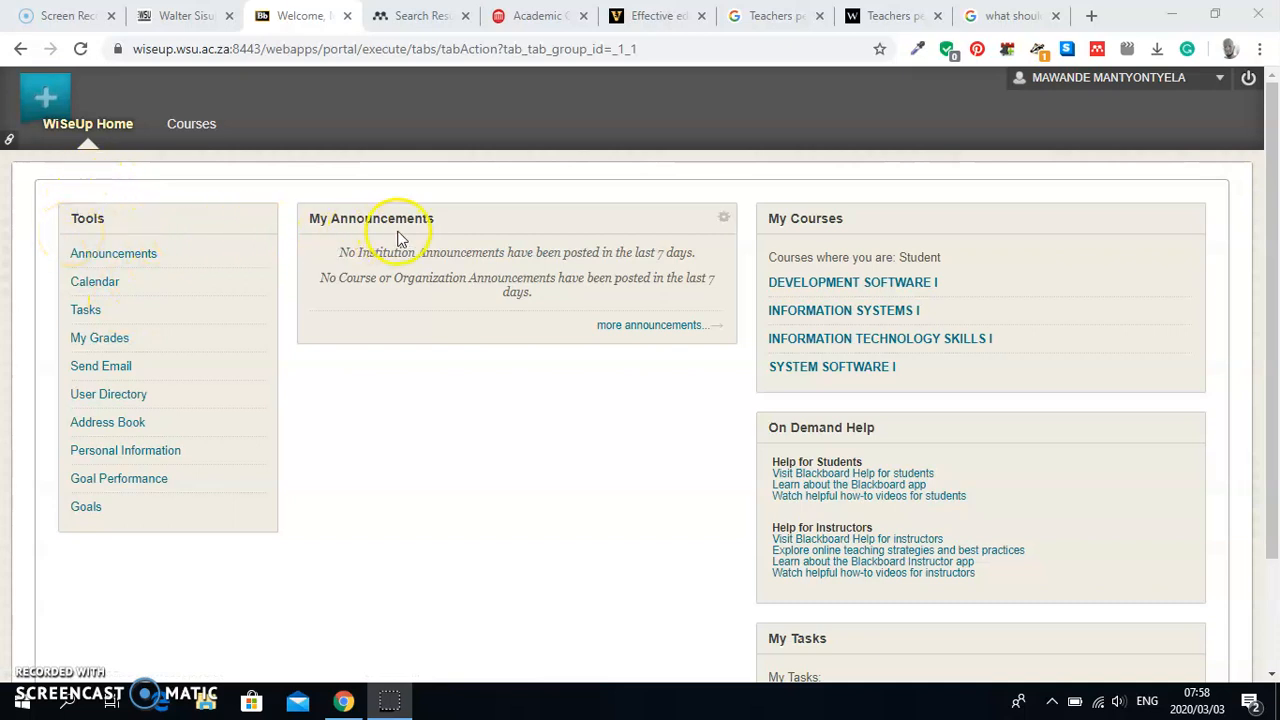
pyautogui.moveTo(410, 272)
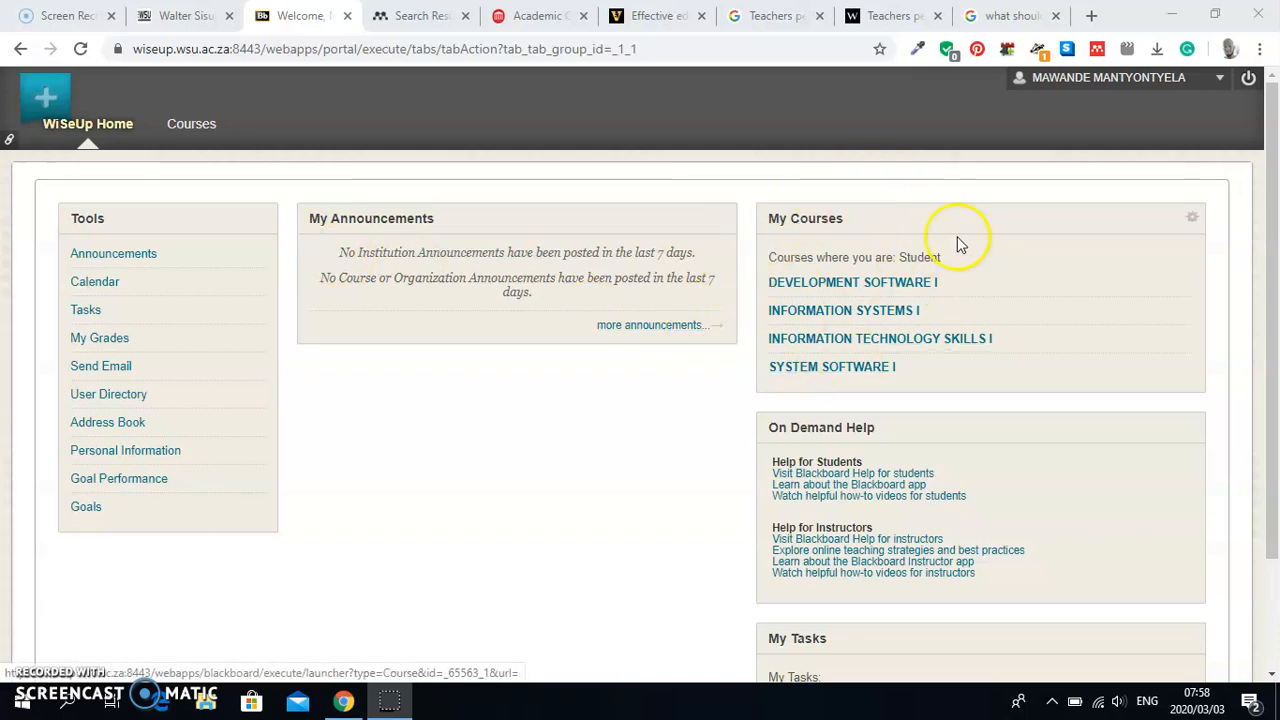
pyautogui.moveTo(836, 318)
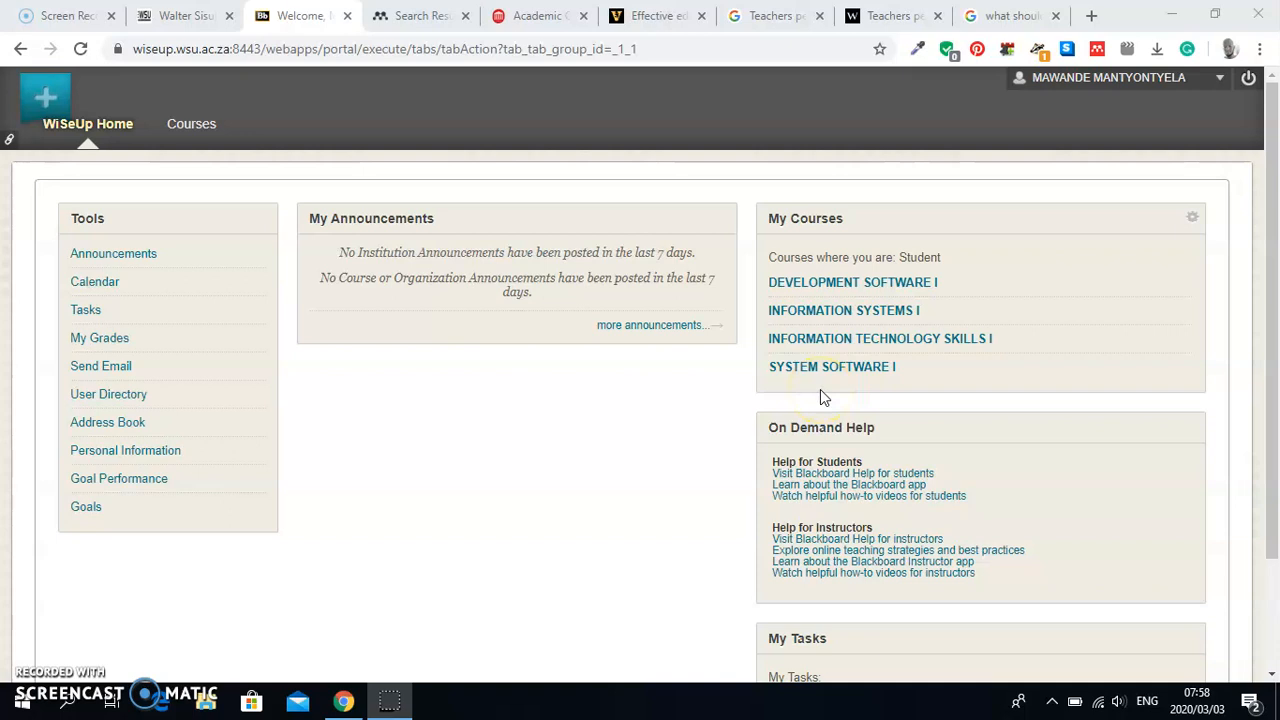
pyautogui.moveTo(936, 300)
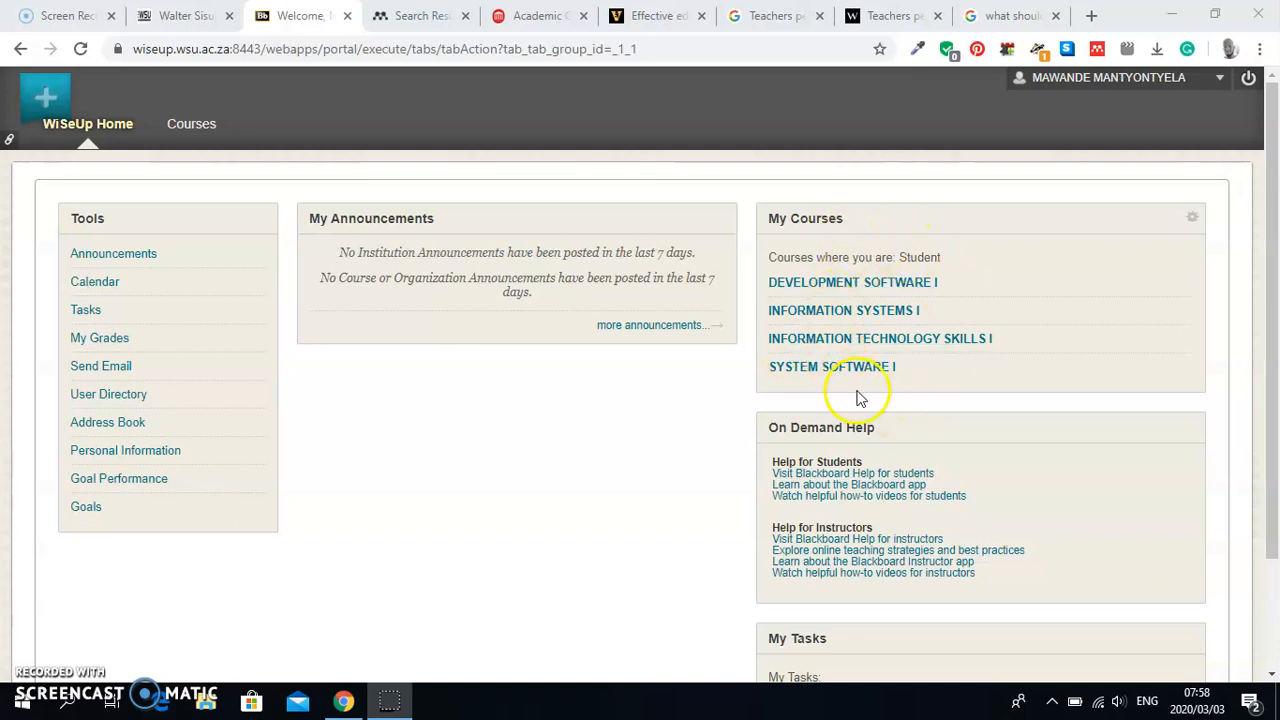
pyautogui.moveTo(908, 290)
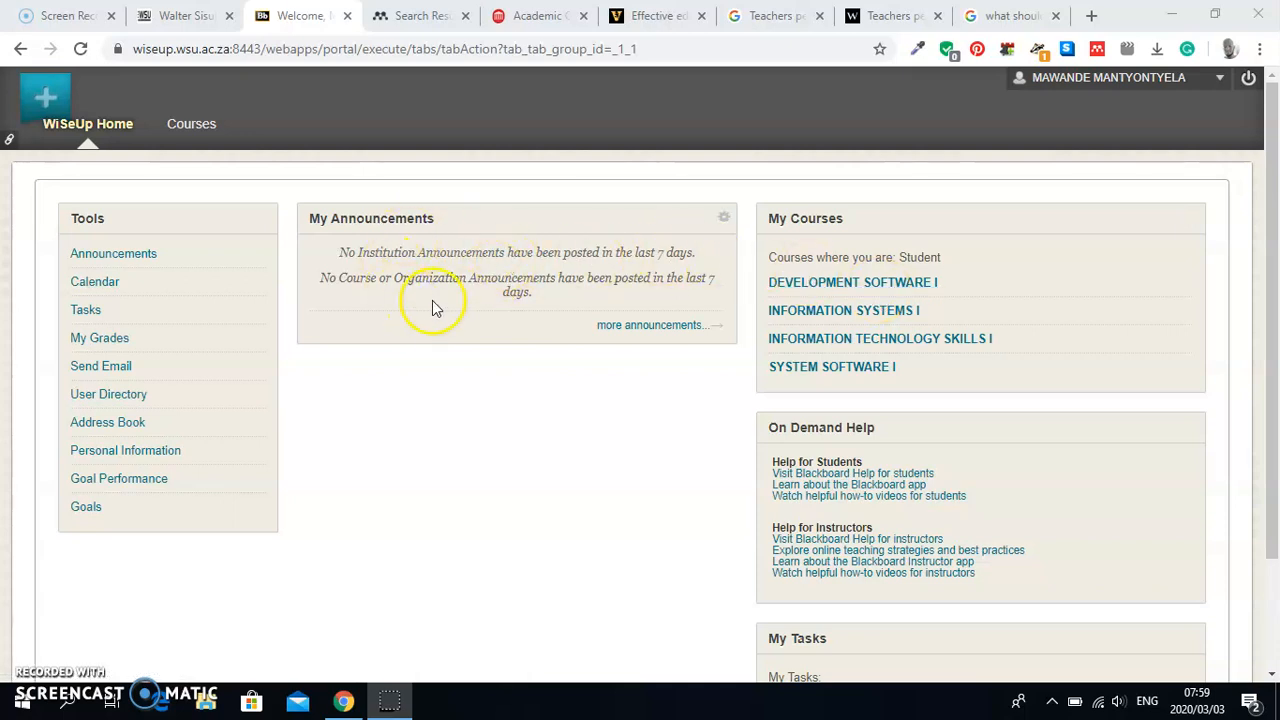
pyautogui.moveTo(430, 318)
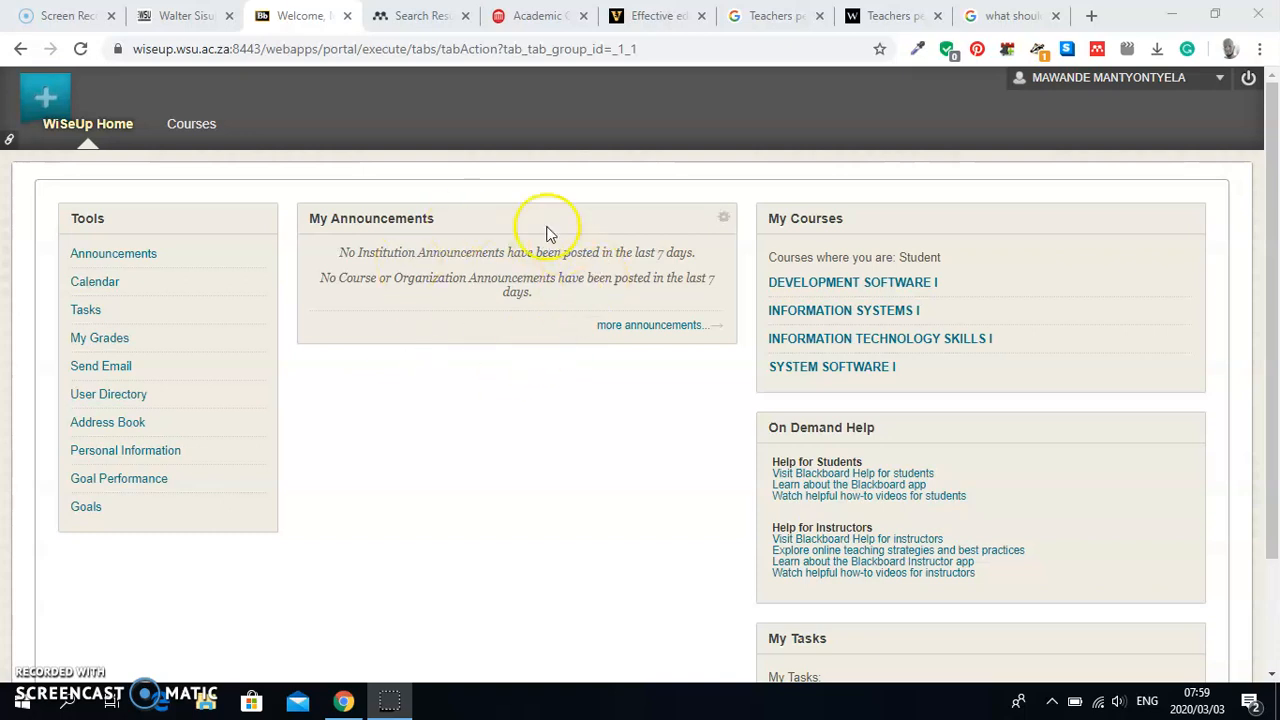
pyautogui.moveTo(462, 224)
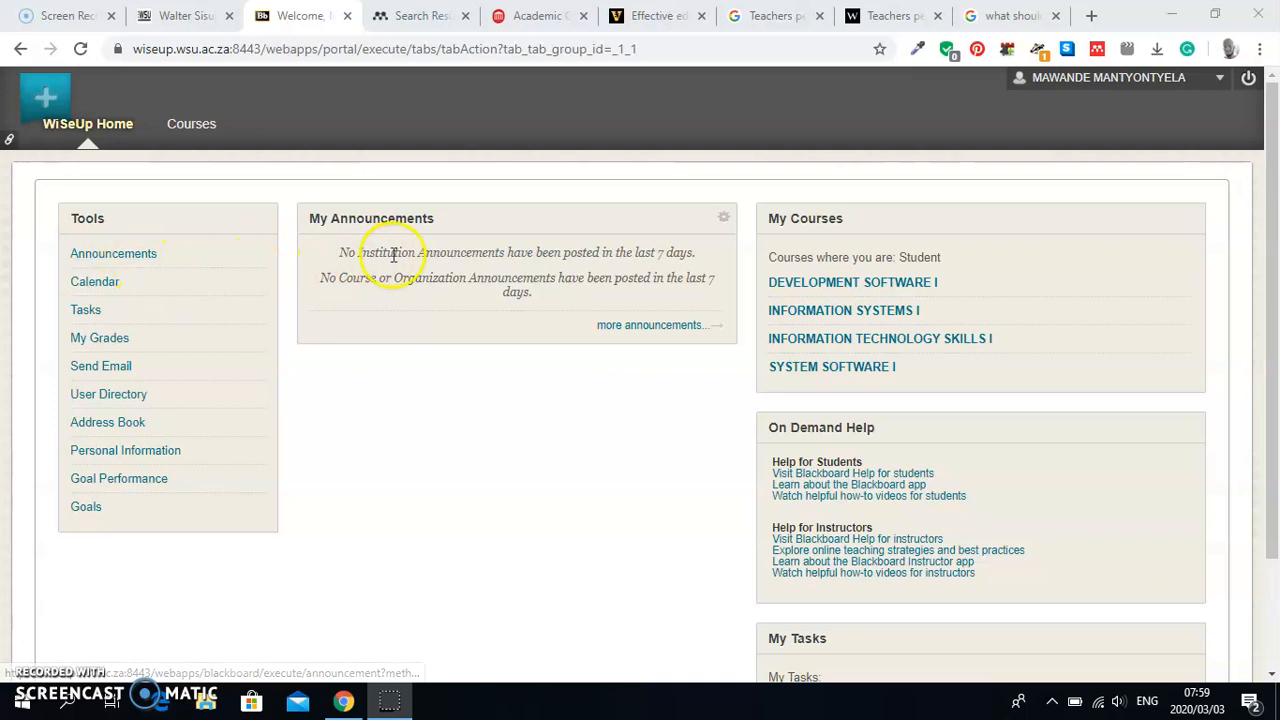
pyautogui.moveTo(96, 282)
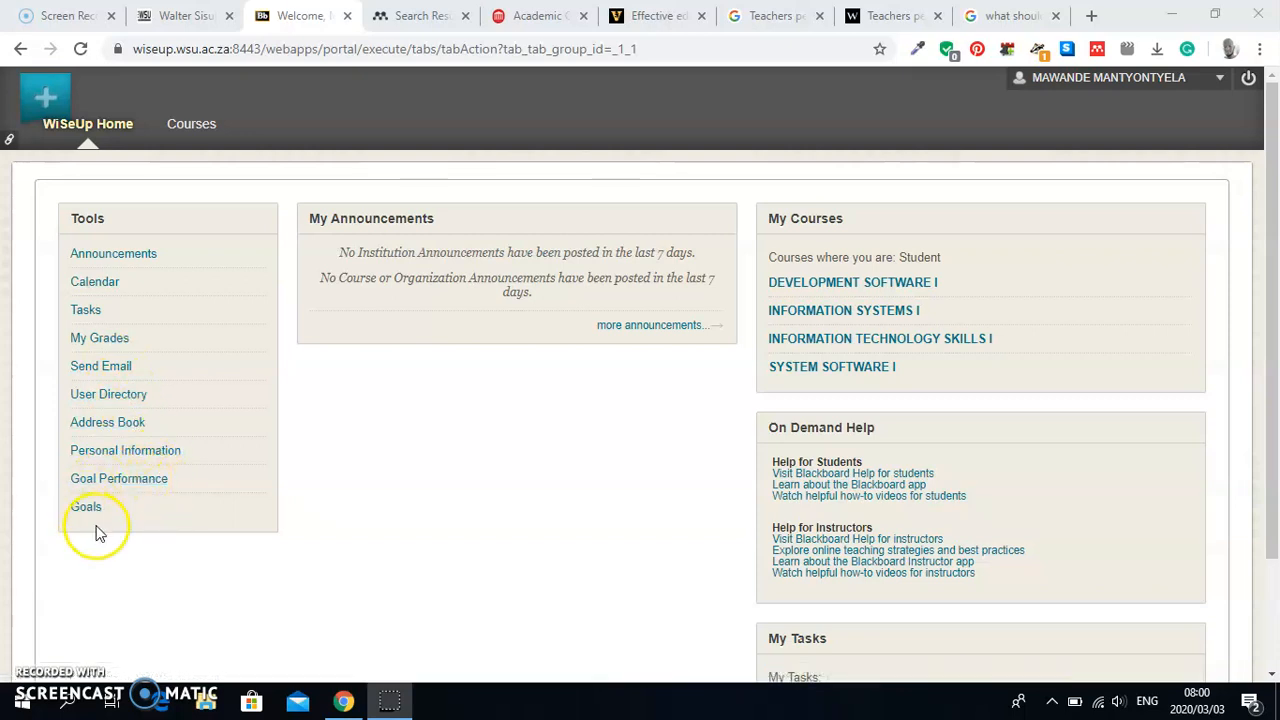
pyautogui.moveTo(140, 512)
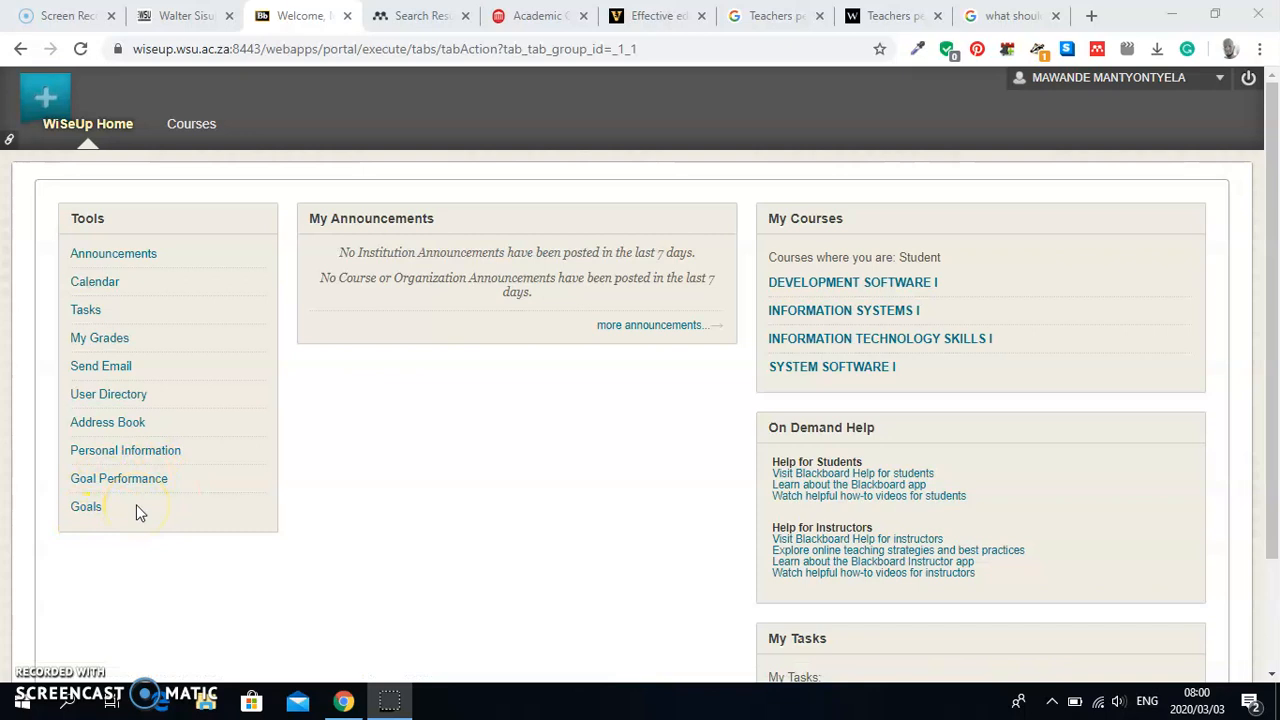